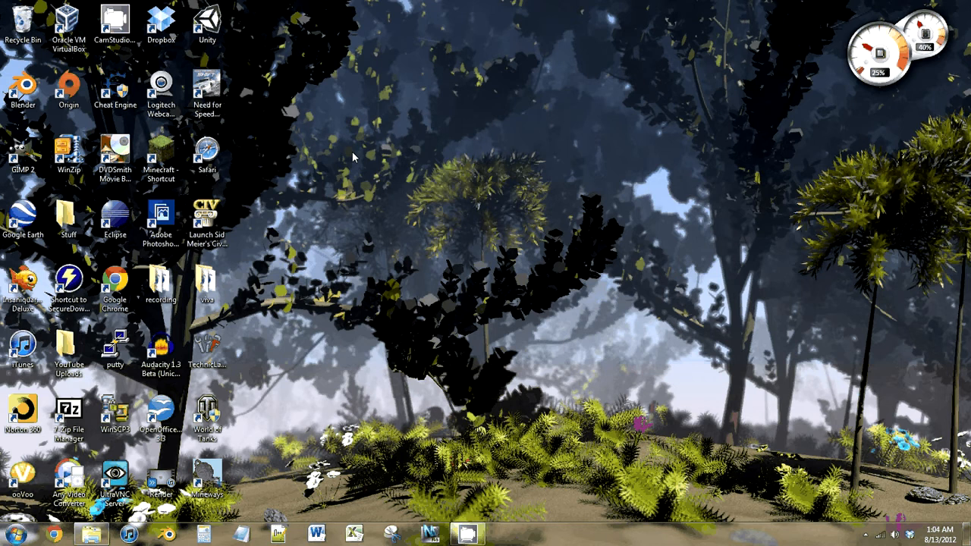
- Open VirtualBox Manager from its desktop shortcut, showing the powered-off Xubuntu VM
left_click(68, 23)
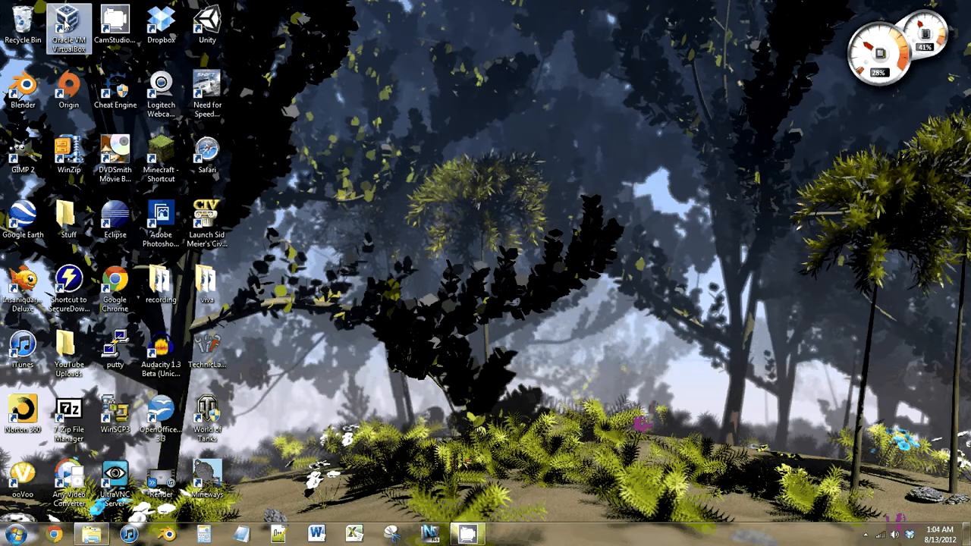
double_click(69, 27)
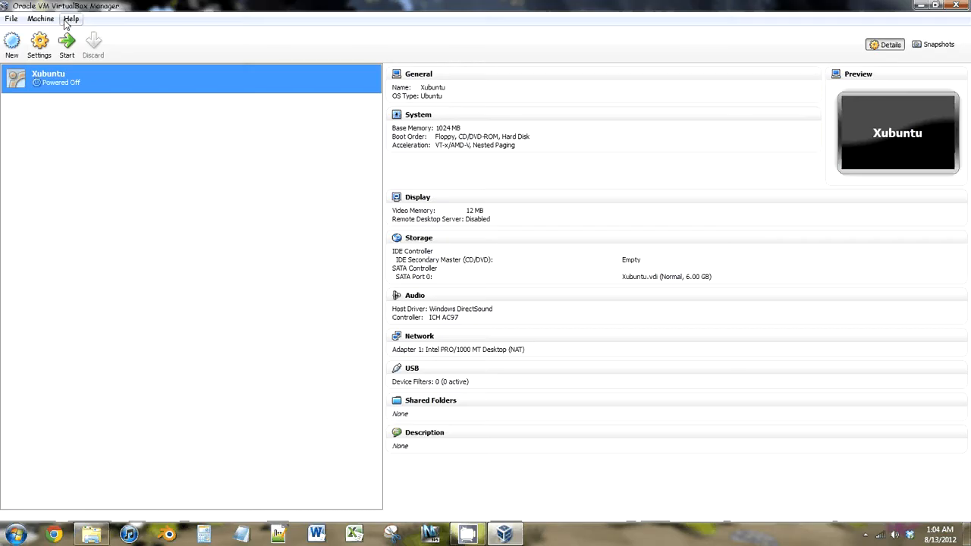
mouse_move(39, 44)
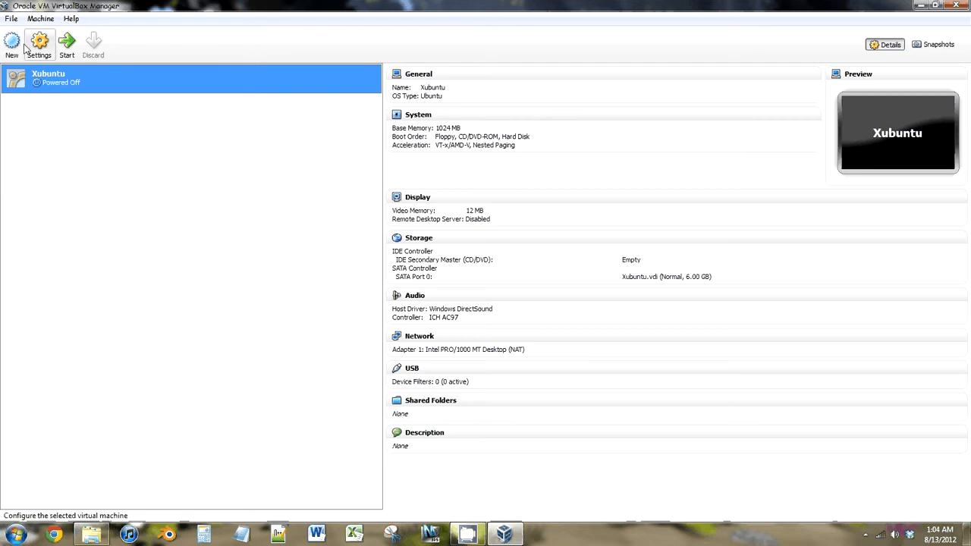
mouse_move(11, 44)
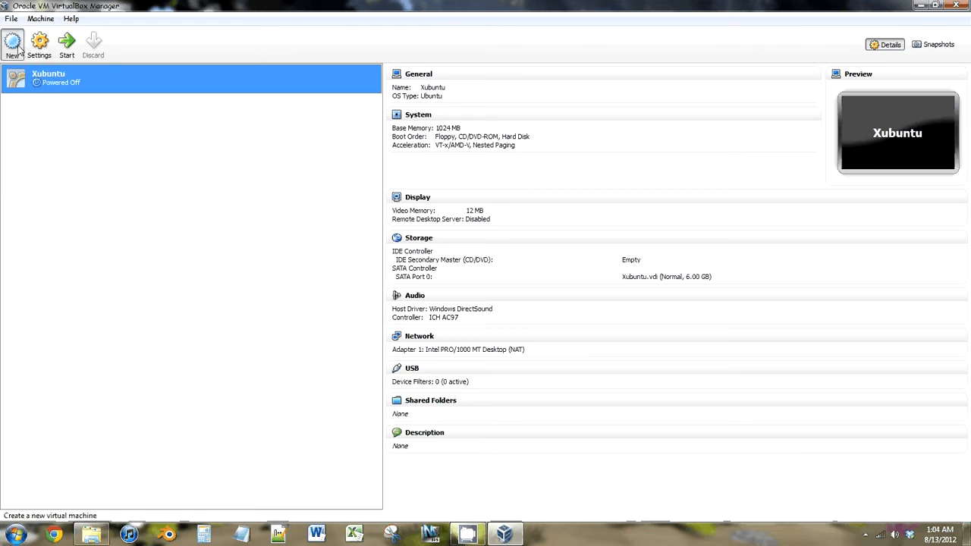
- Start a new VM named 'Web Development' with Linux / Ubuntu as the OS type
left_click(11, 44)
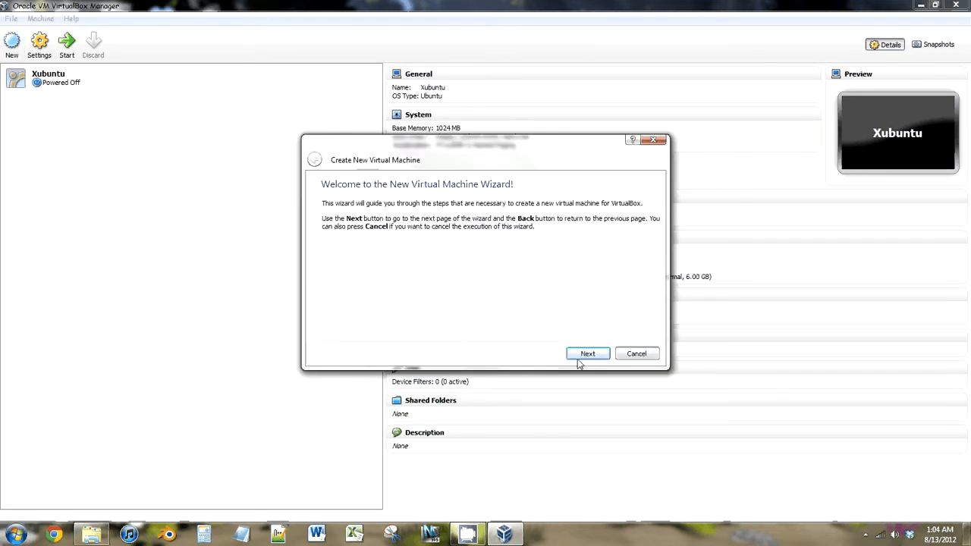
left_click(587, 353)
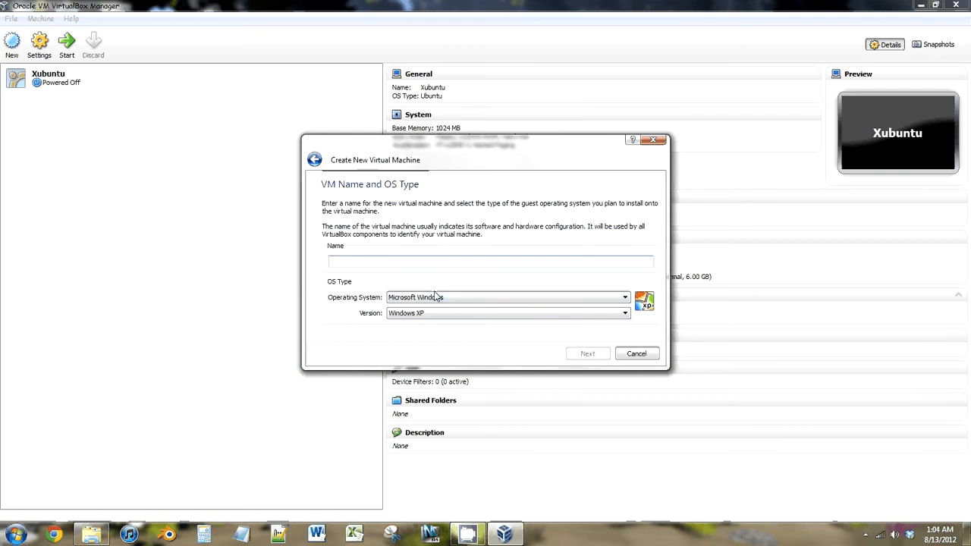
type("Web Devel")
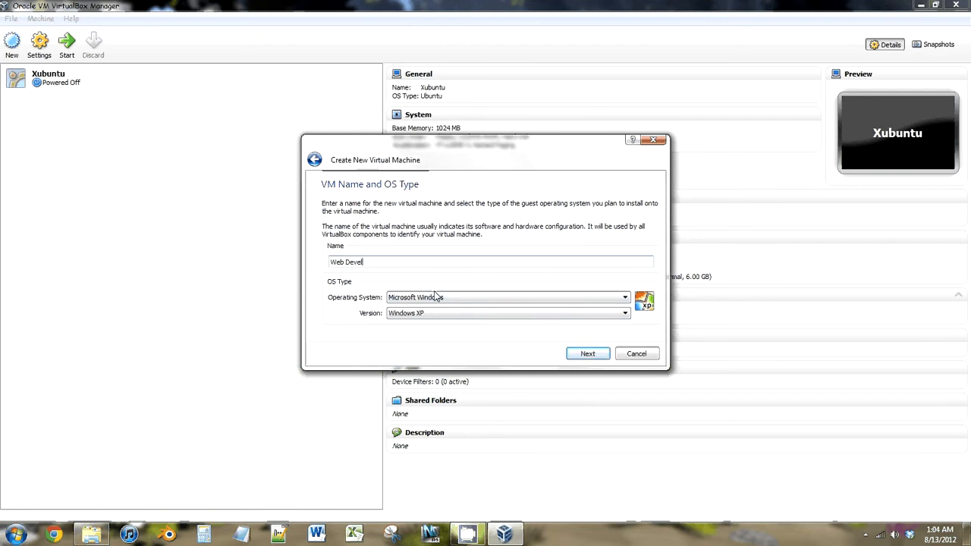
type("opment")
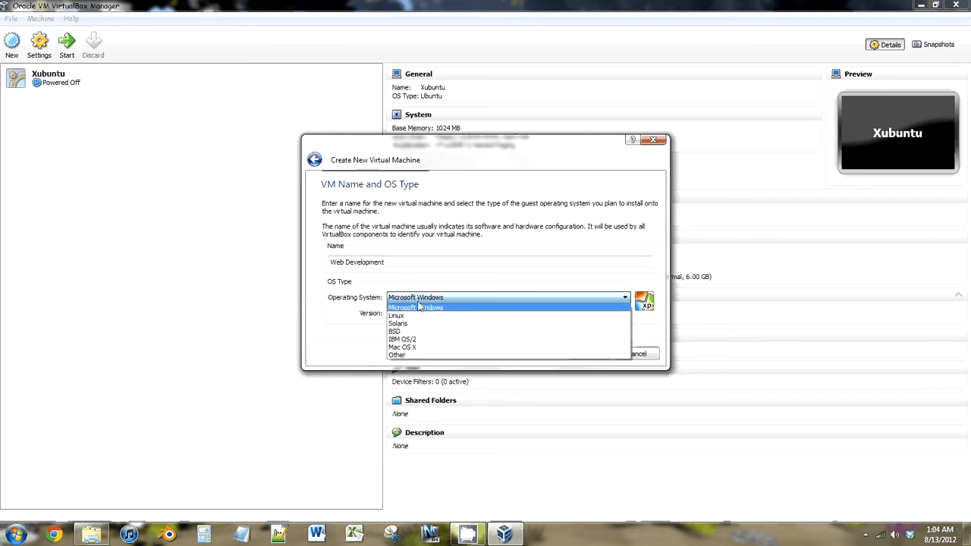
left_click(396, 316)
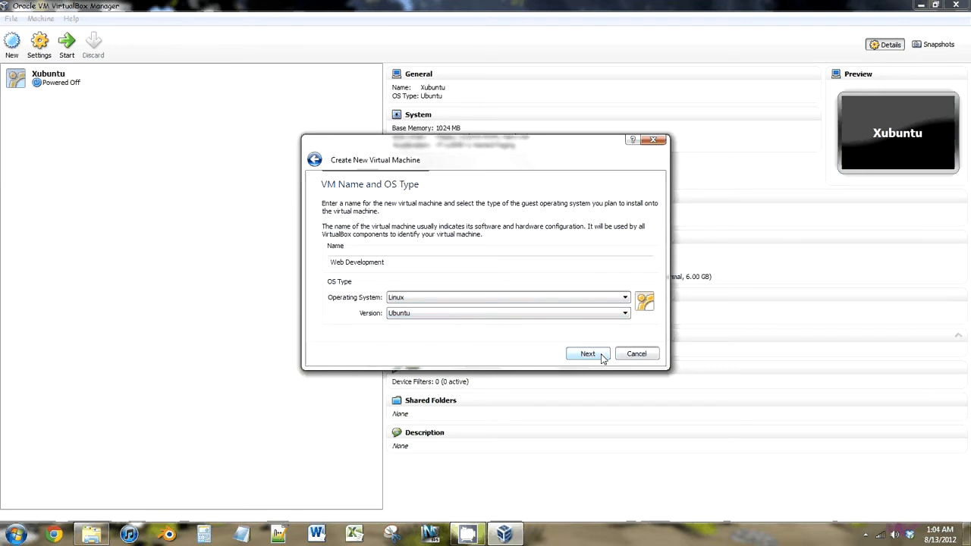
left_click(588, 353)
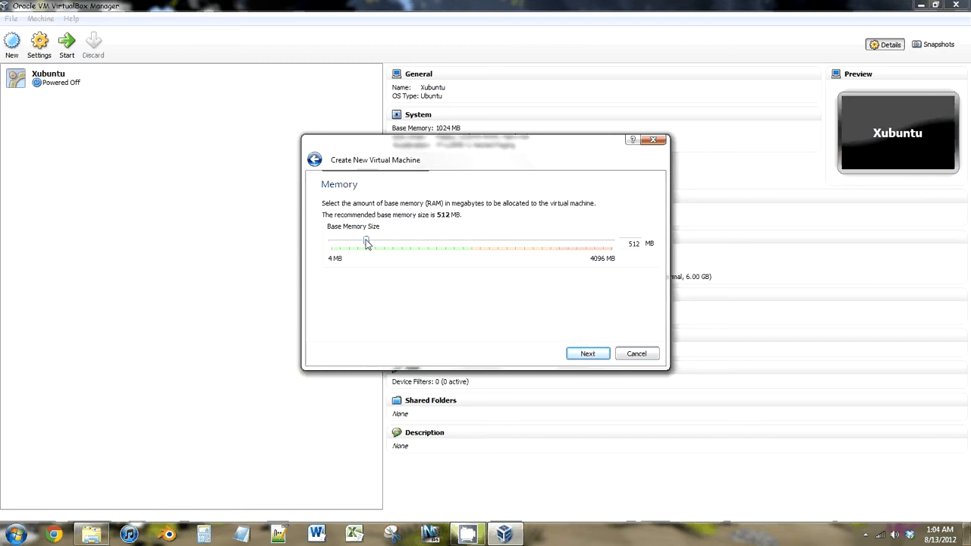
- Raise the new machine's base memory to 1024 MB and continue
left_click_drag(367, 247, 380, 247)
type("1024")
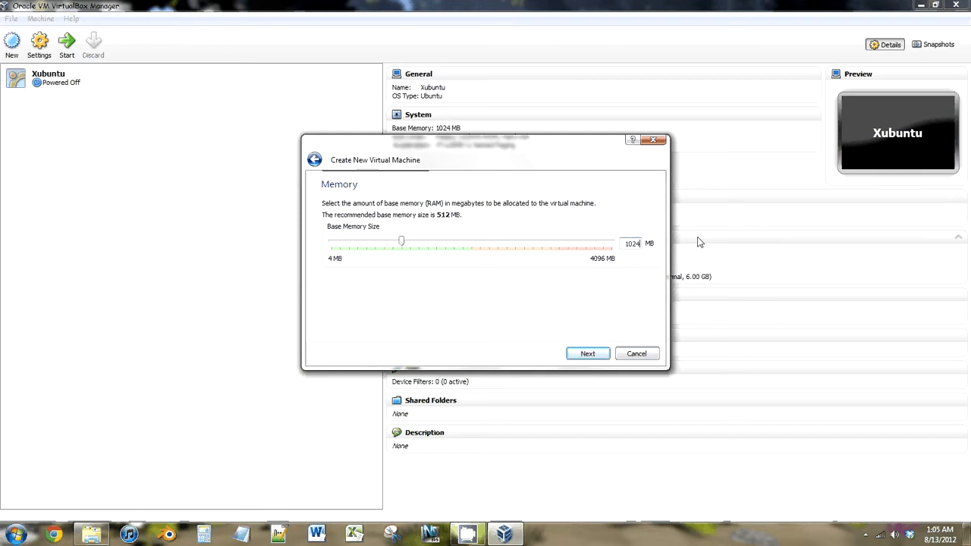
mouse_move(588, 353)
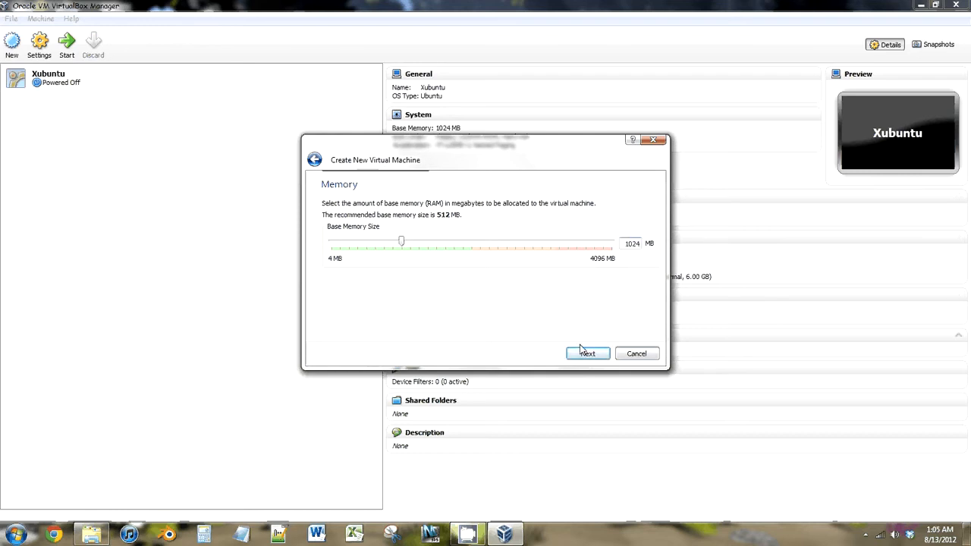
left_click(587, 354)
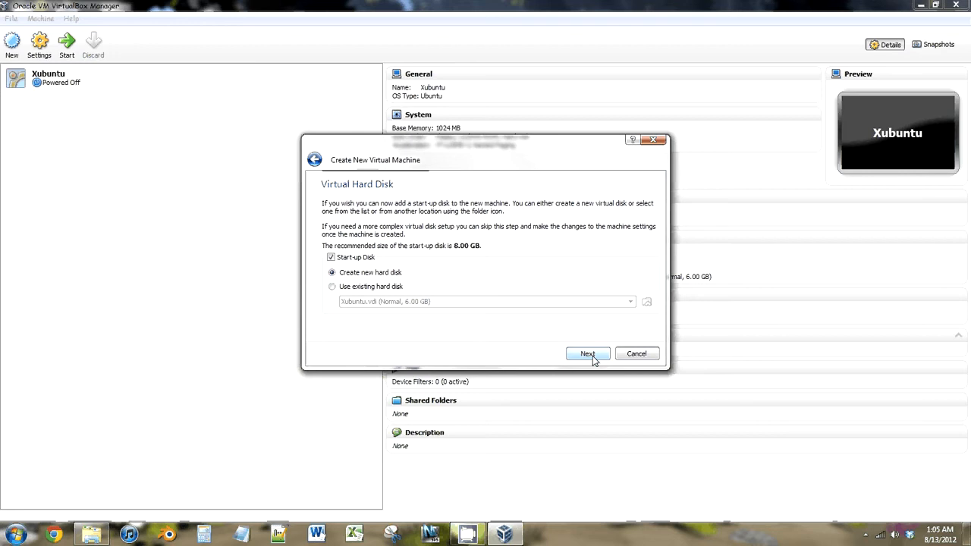
- Create a new 10 GB dynamically allocated VDI disk and finish creating the VM
left_click(587, 353)
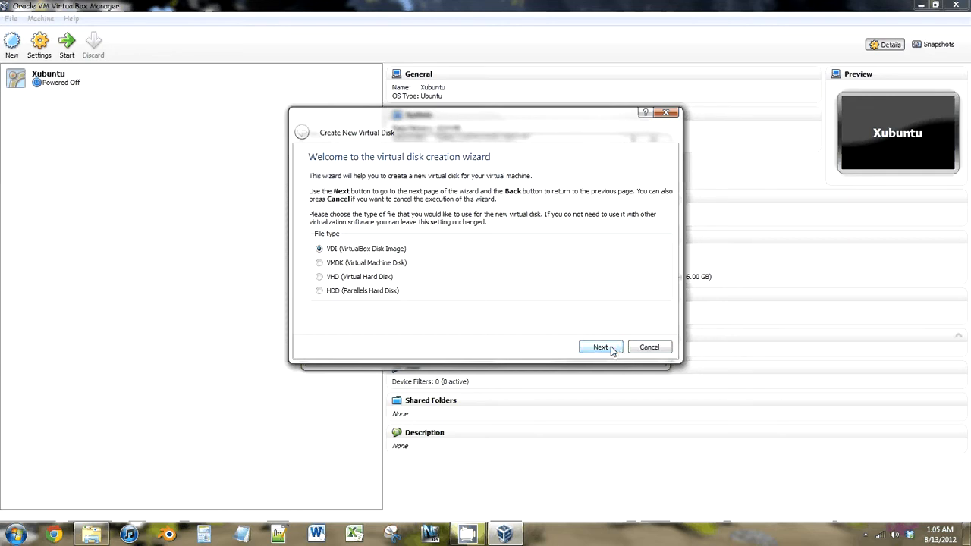
left_click(600, 346)
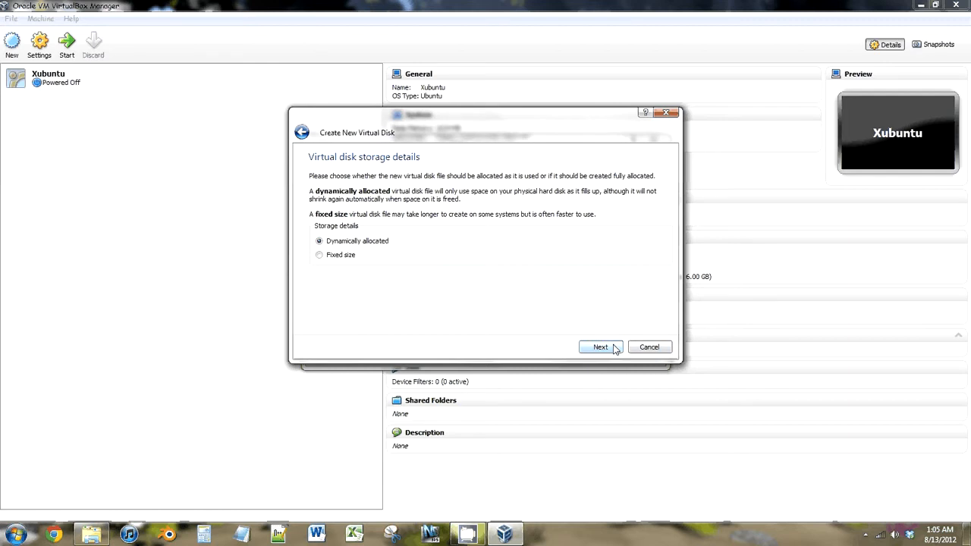
mouse_move(601, 274)
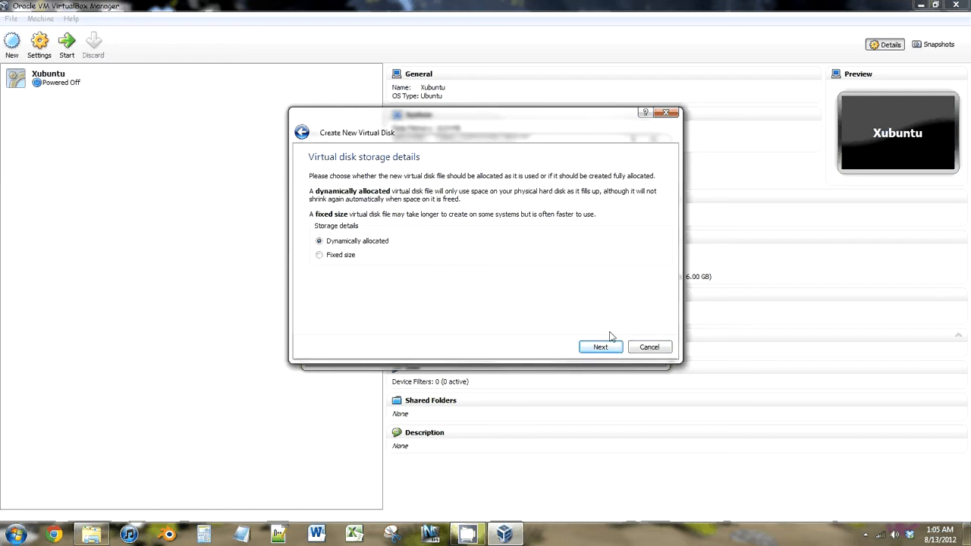
left_click(600, 346)
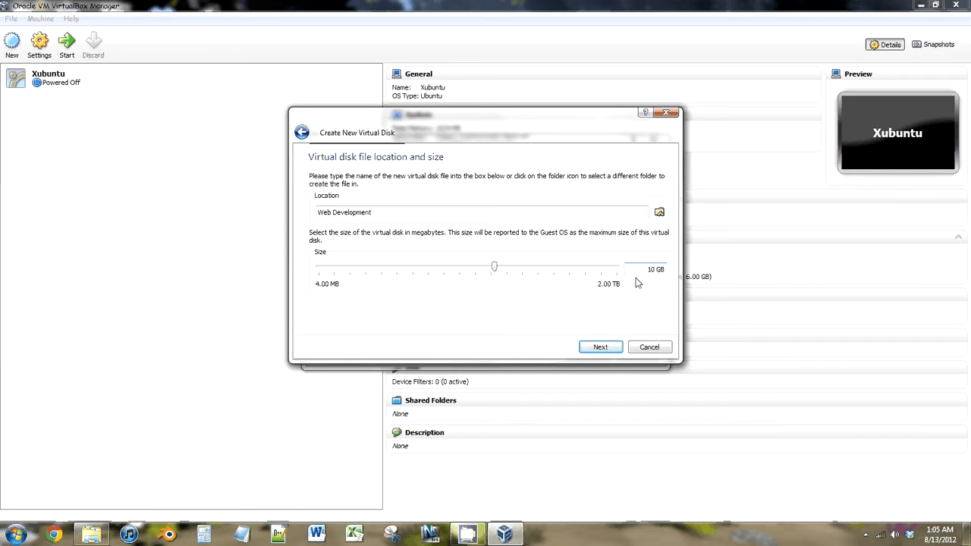
left_click(600, 347)
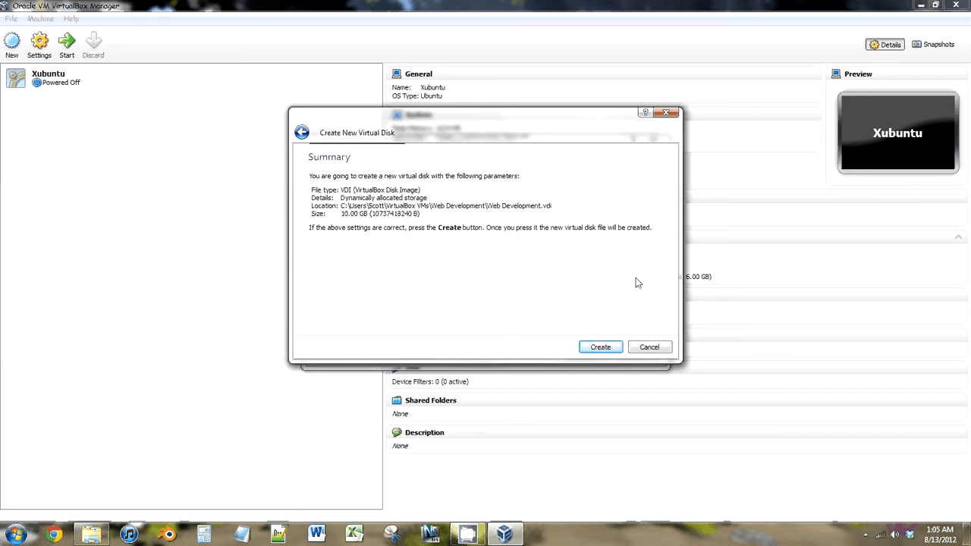
left_click(600, 347)
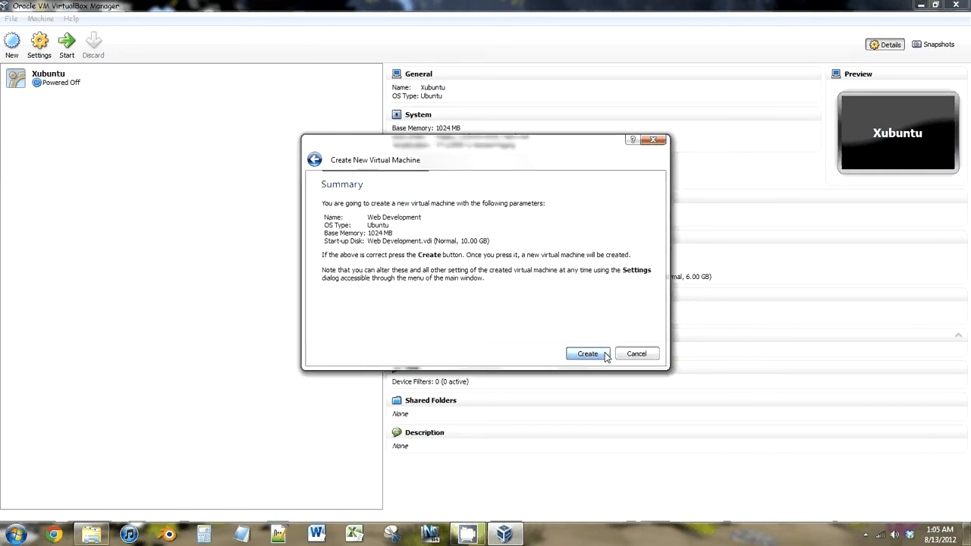
left_click(587, 354)
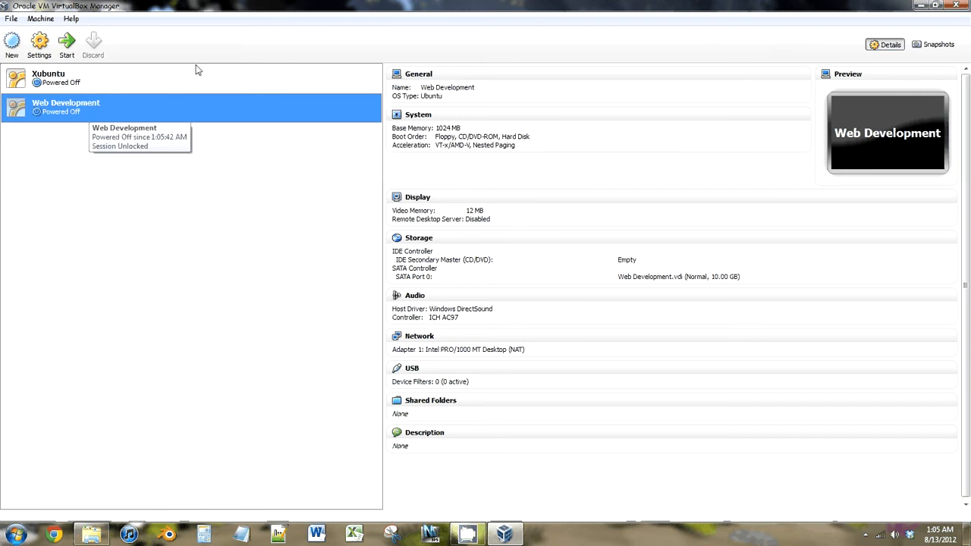
mouse_move(72, 121)
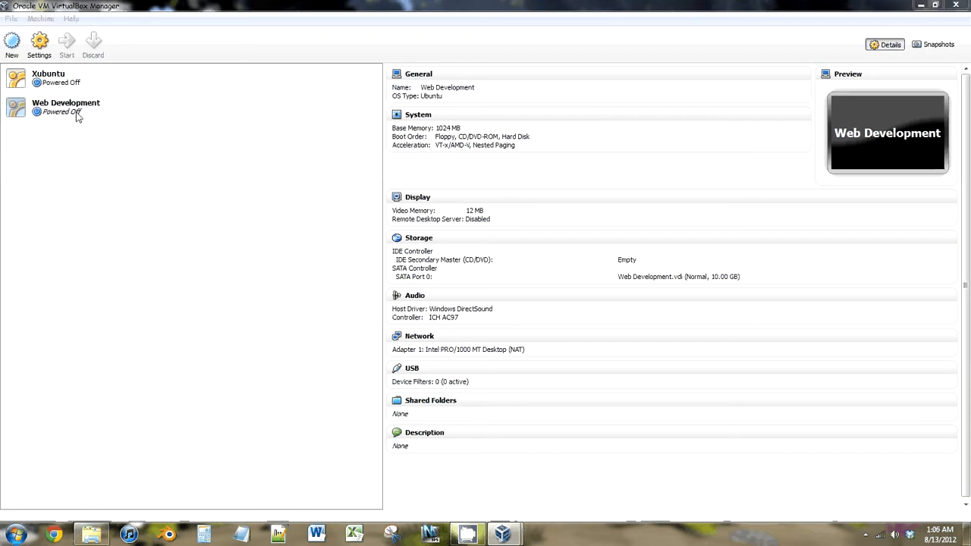
- Launch the Web Development VM and advance the First Run Wizard to media selection
double_click(66, 106)
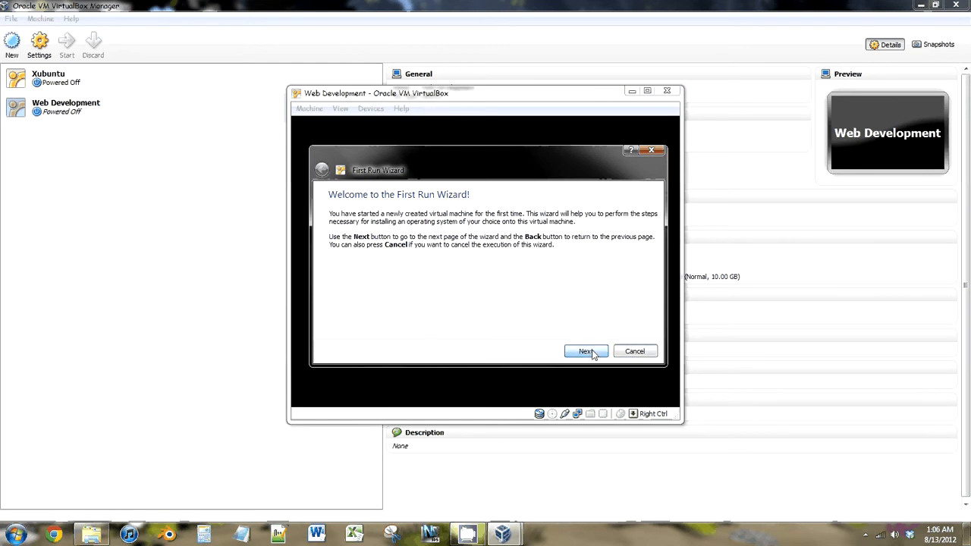
left_click(585, 351)
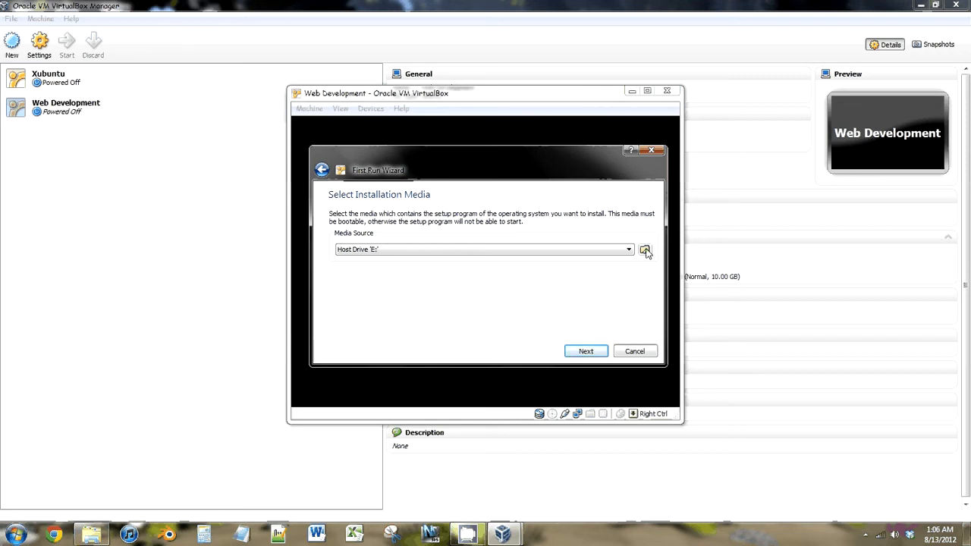
- Choose xubuntu-12.04-alternate-i386.iso from Downloads as the installation media
left_click(644, 250)
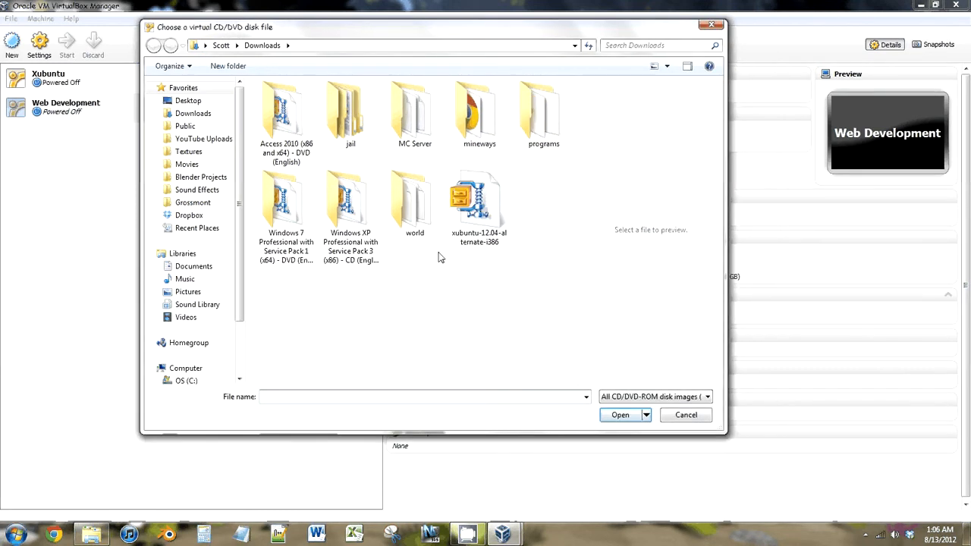
mouse_move(471, 205)
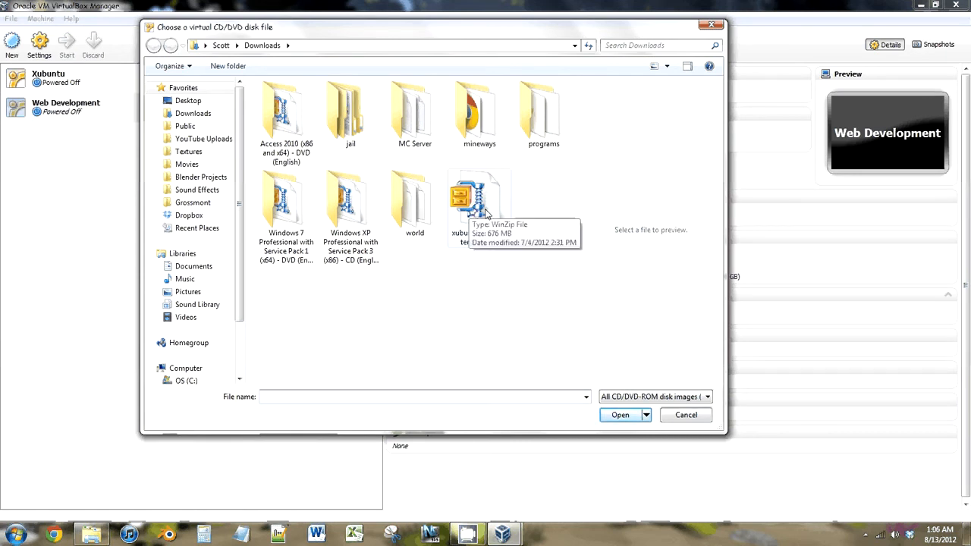
left_click(478, 197)
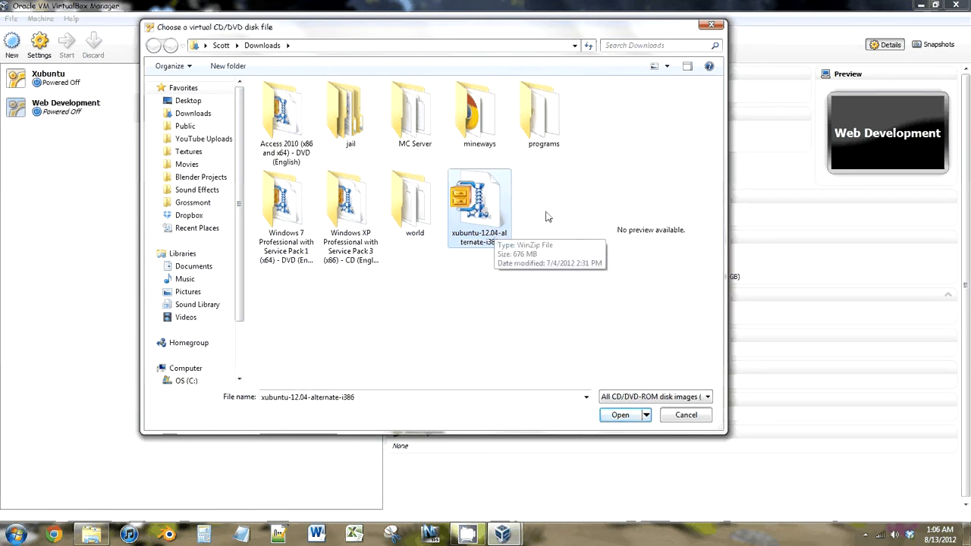
mouse_move(535, 226)
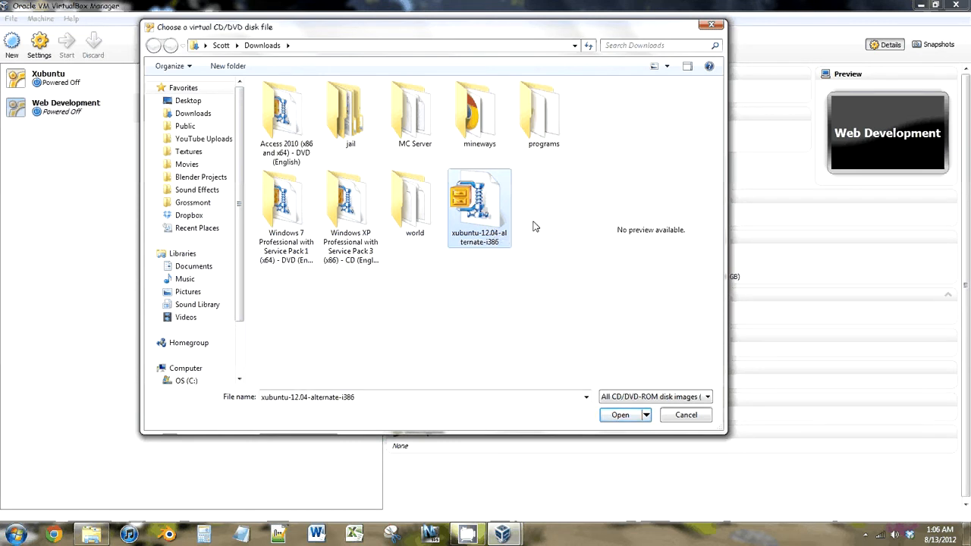
mouse_move(619, 415)
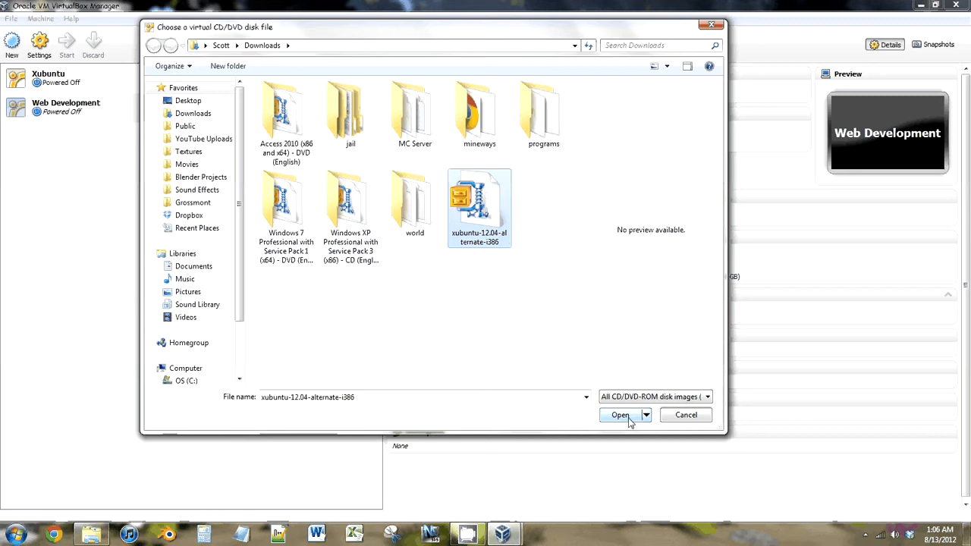
left_click(619, 415)
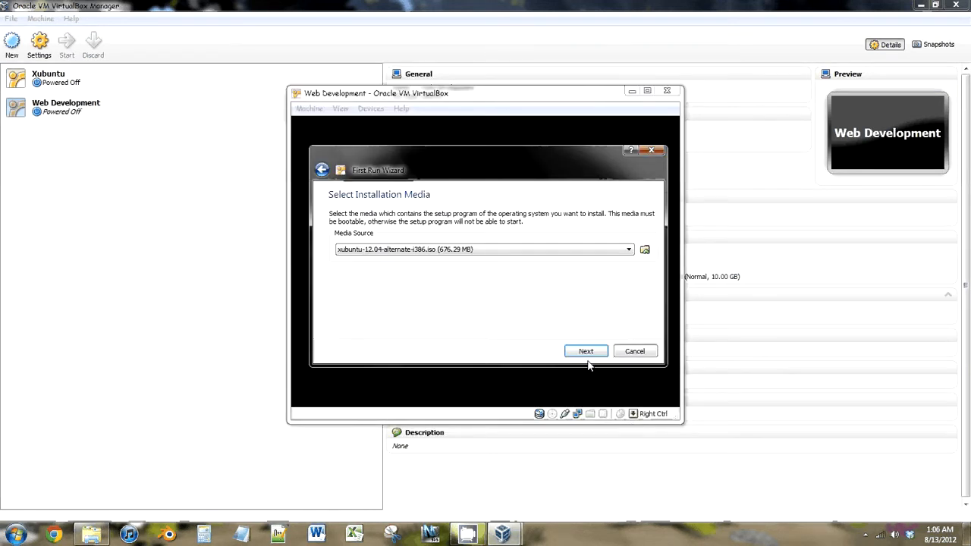
- Confirm the Xubuntu media summary and start the machine booting from it
left_click(586, 350)
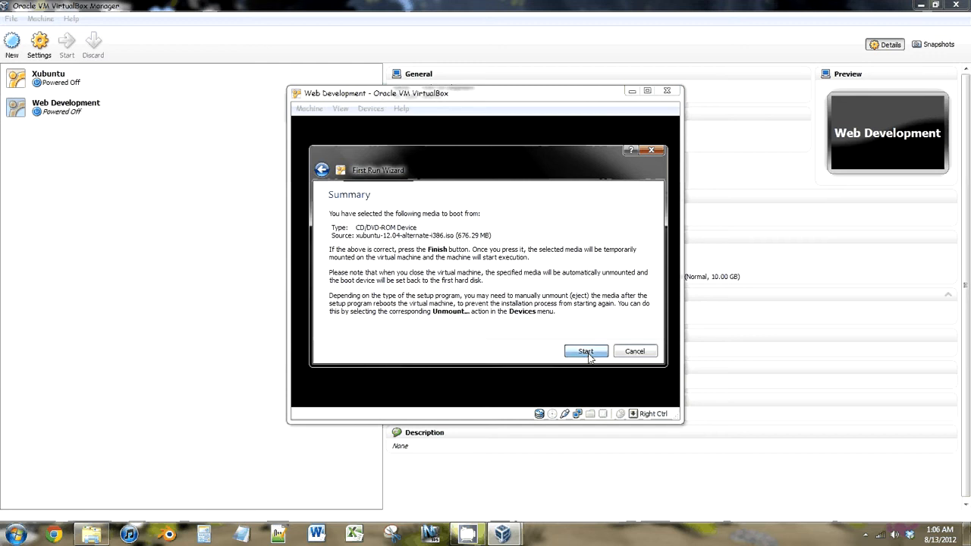
left_click(585, 351)
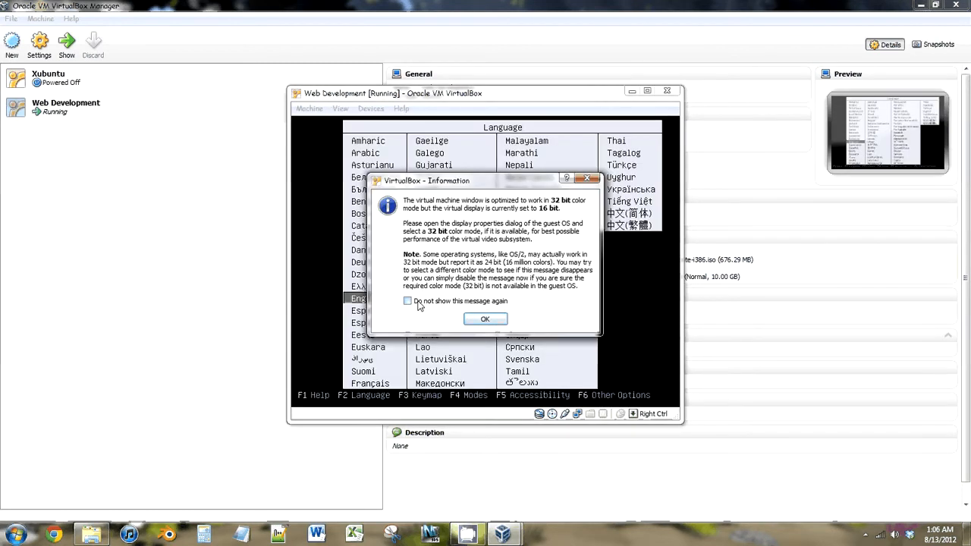
- Acknowledge the 16-bit colour depth notice with OK
left_click(485, 318)
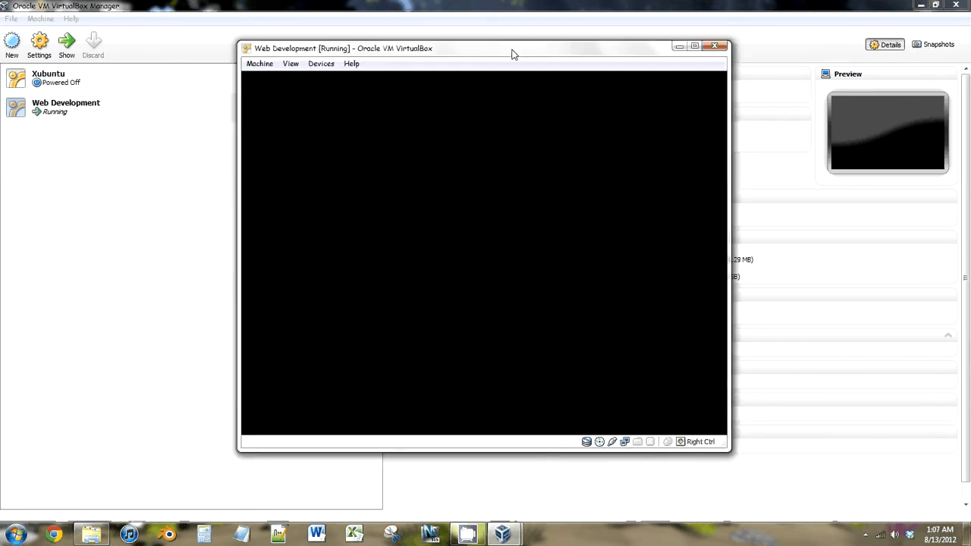
left_click_drag(514, 54, 489, 48)
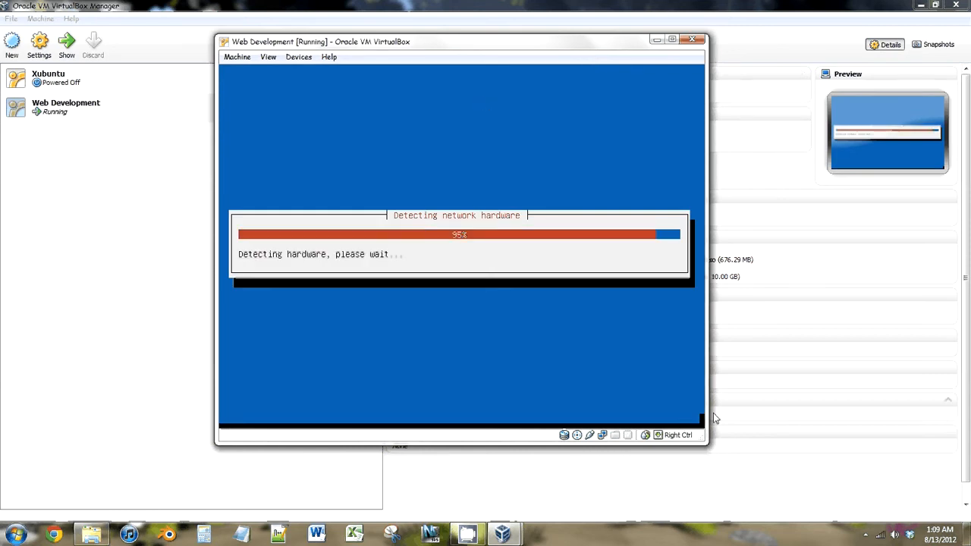
mouse_move(697, 127)
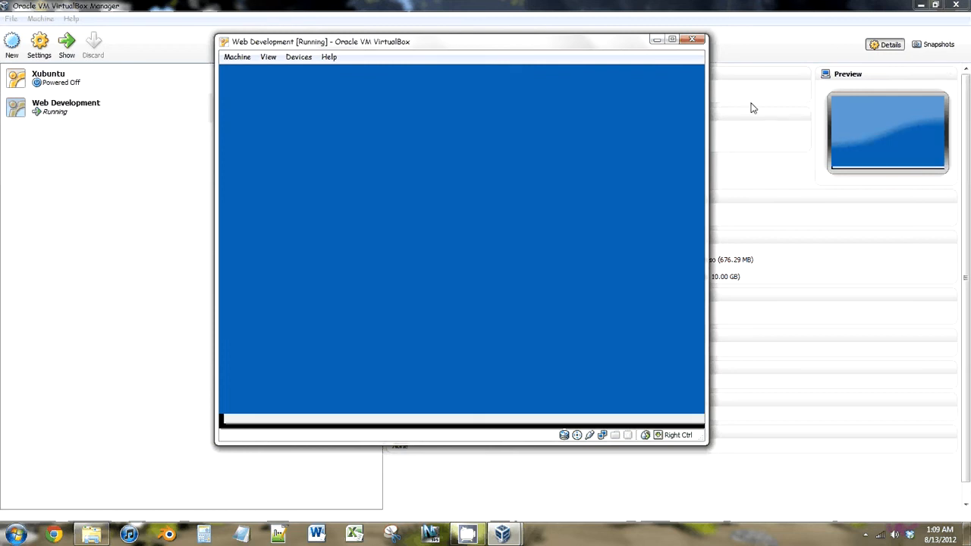
mouse_move(769, 115)
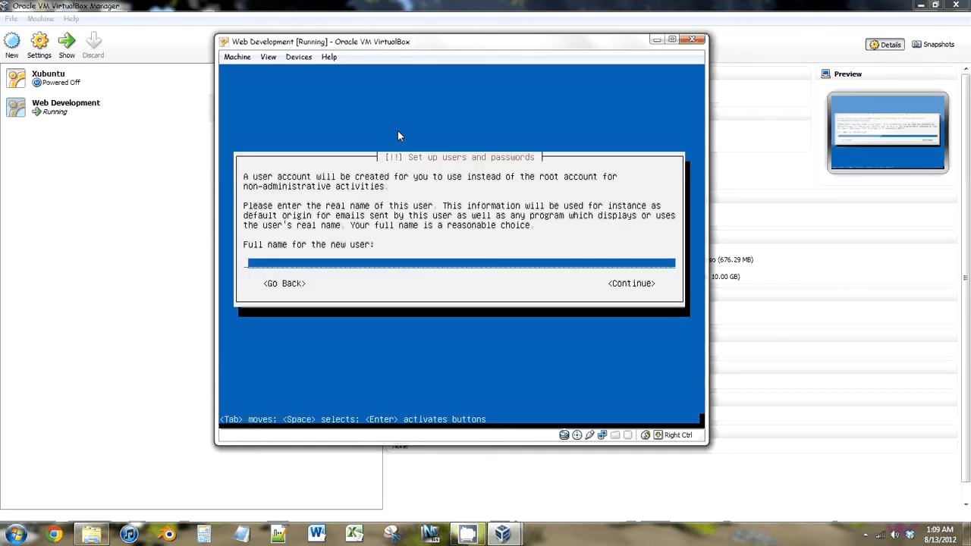
type("Scott Eng")
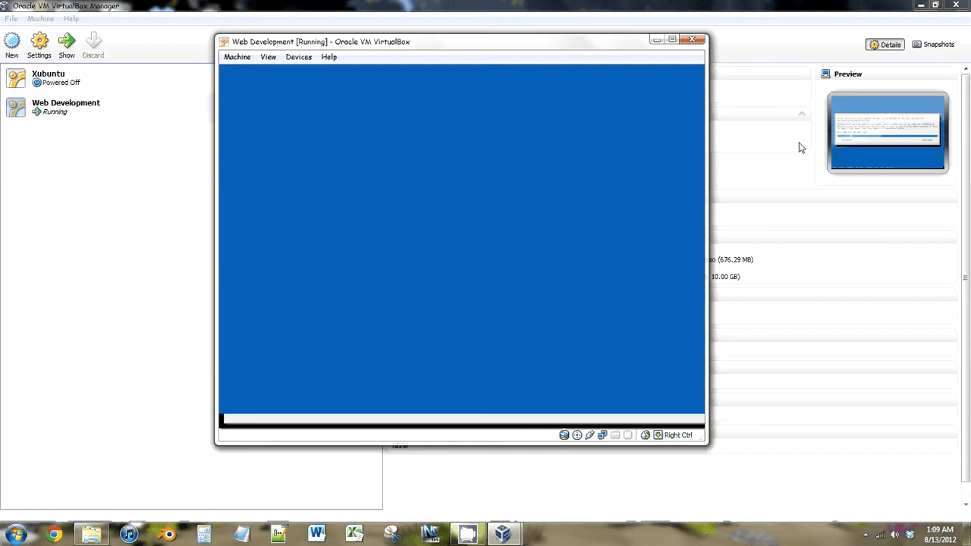
type("scott")
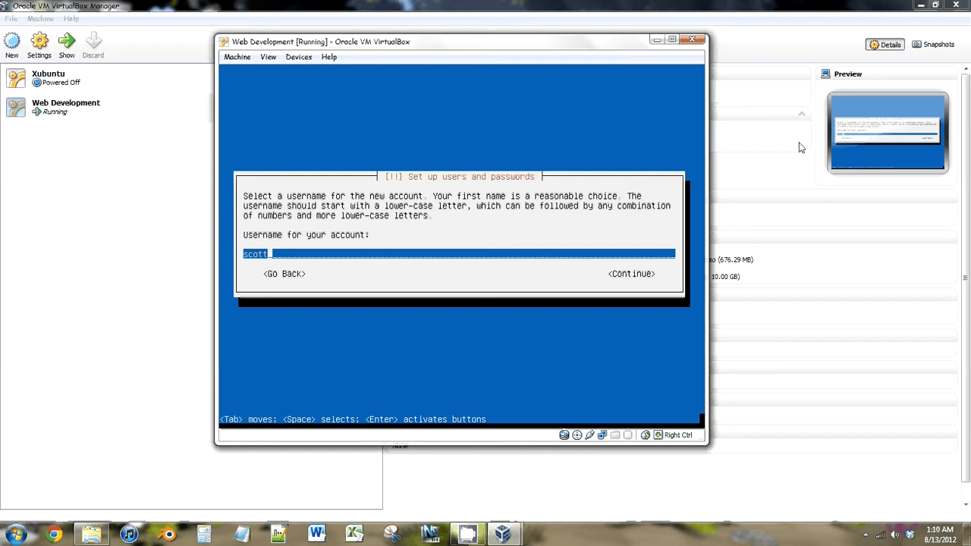
left_click(631, 273)
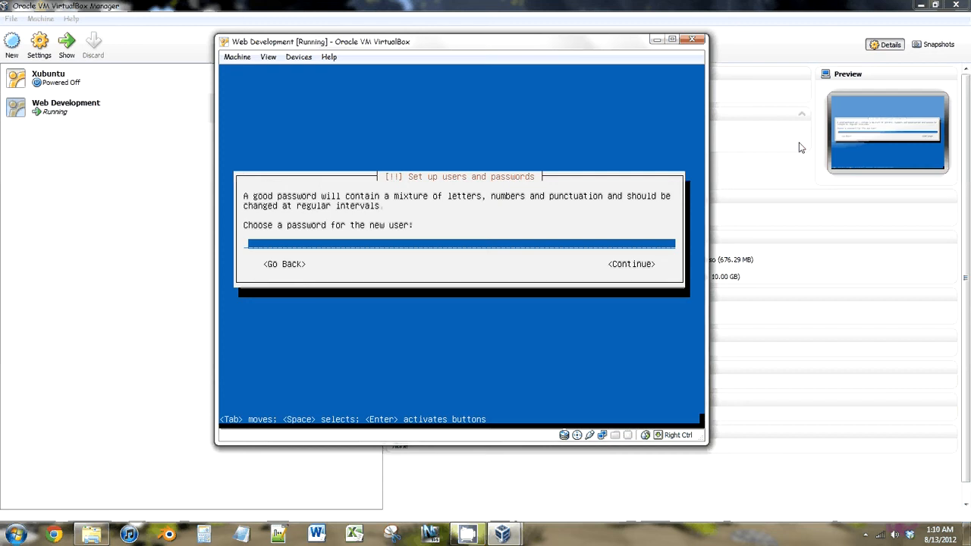
- Enter the new user's password in the installer
type("***")
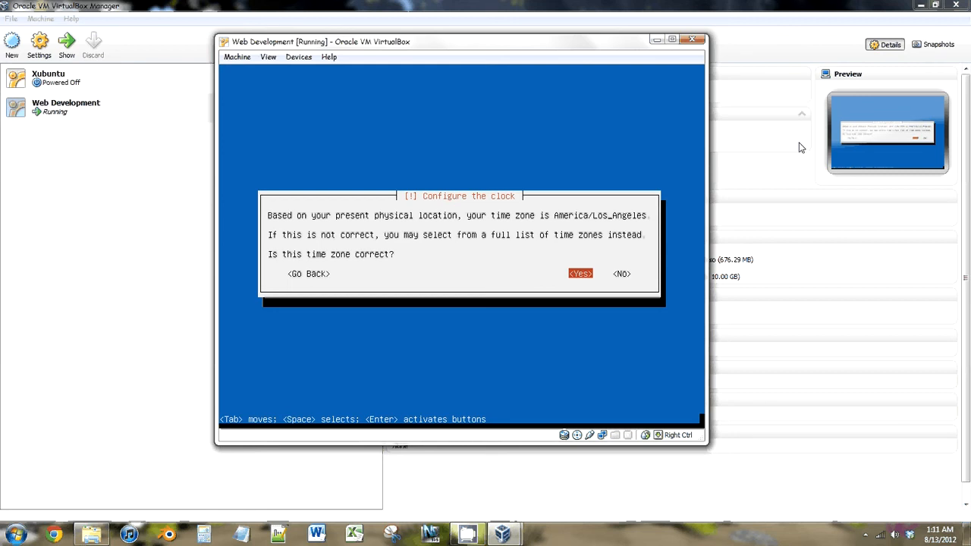
left_click(580, 273)
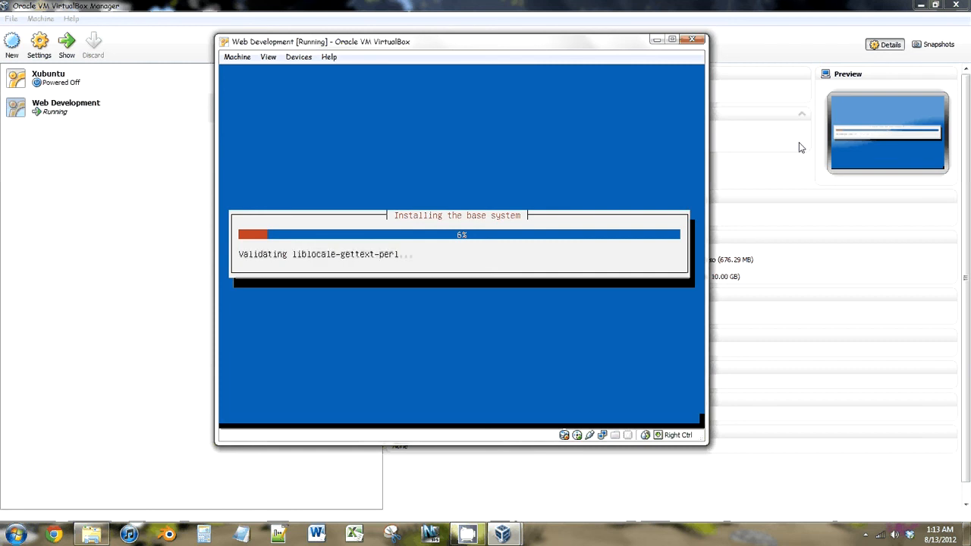
mouse_move(851, 363)
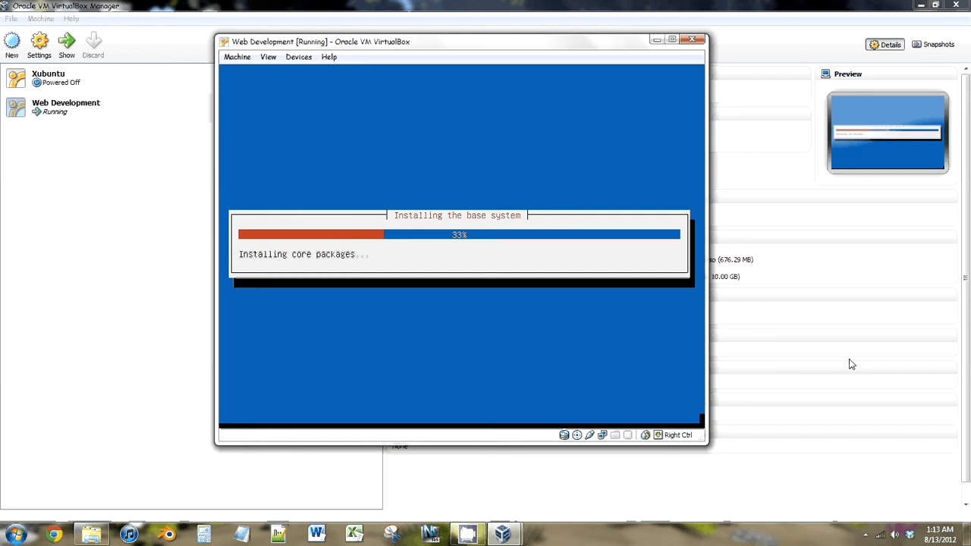
mouse_move(382, 33)
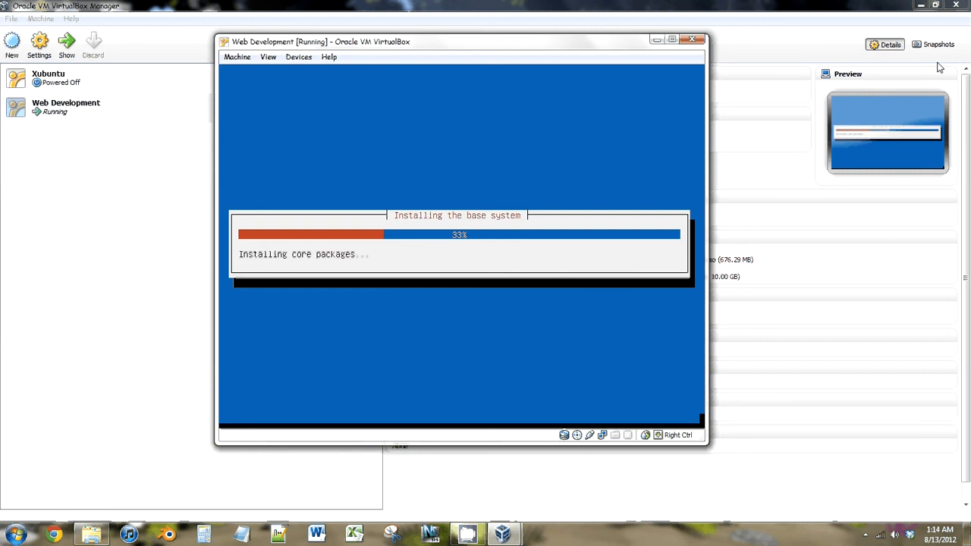
mouse_move(923, 89)
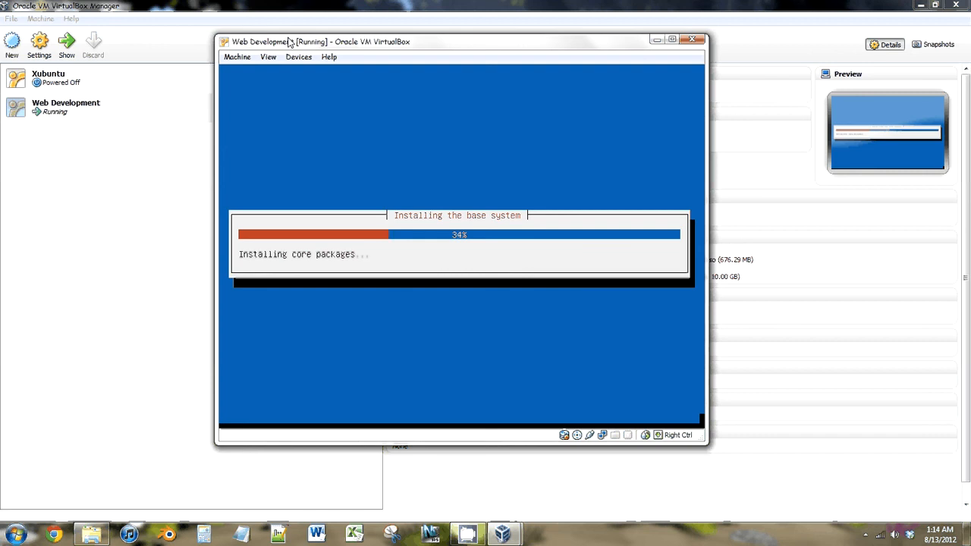
mouse_move(686, 304)
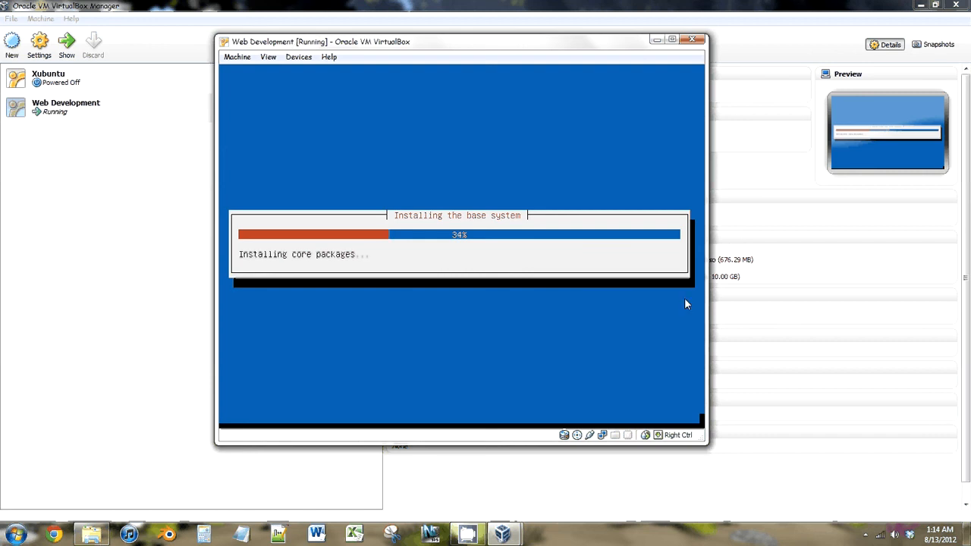
mouse_move(280, 17)
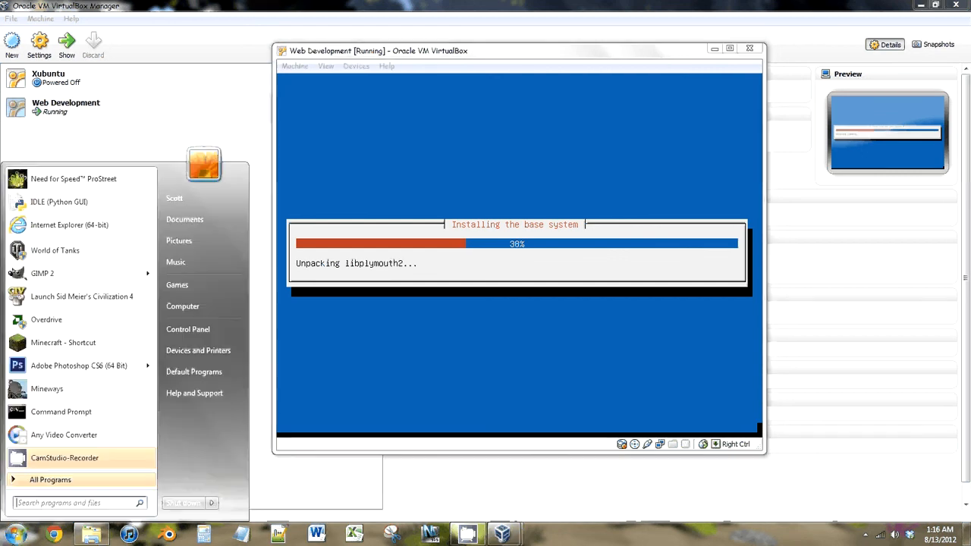
mouse_move(61, 416)
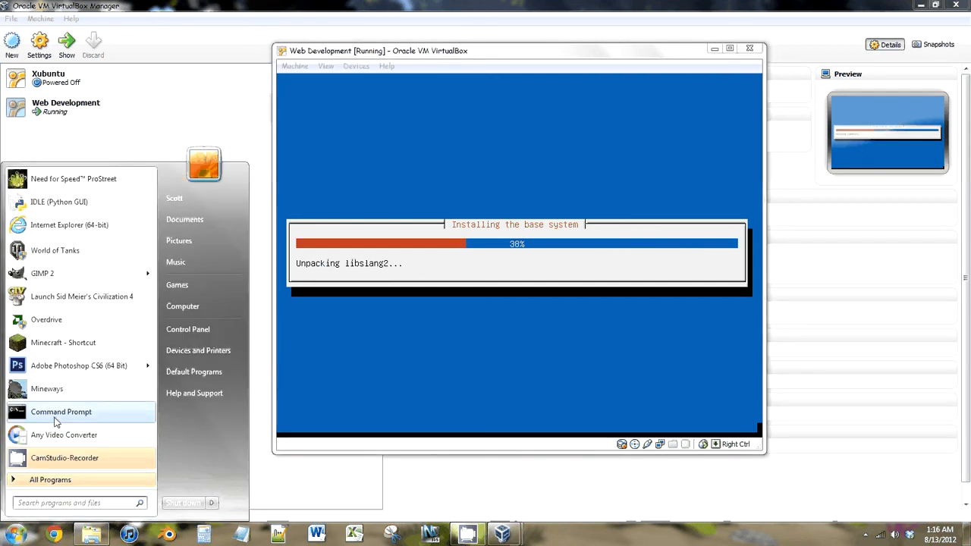
left_click(61, 411)
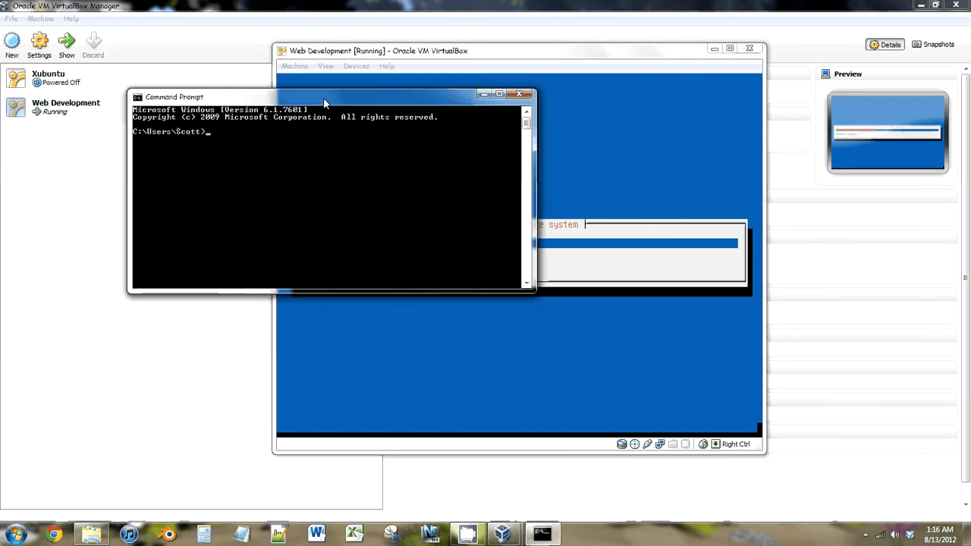
left_click_drag(319, 97, 228, 123)
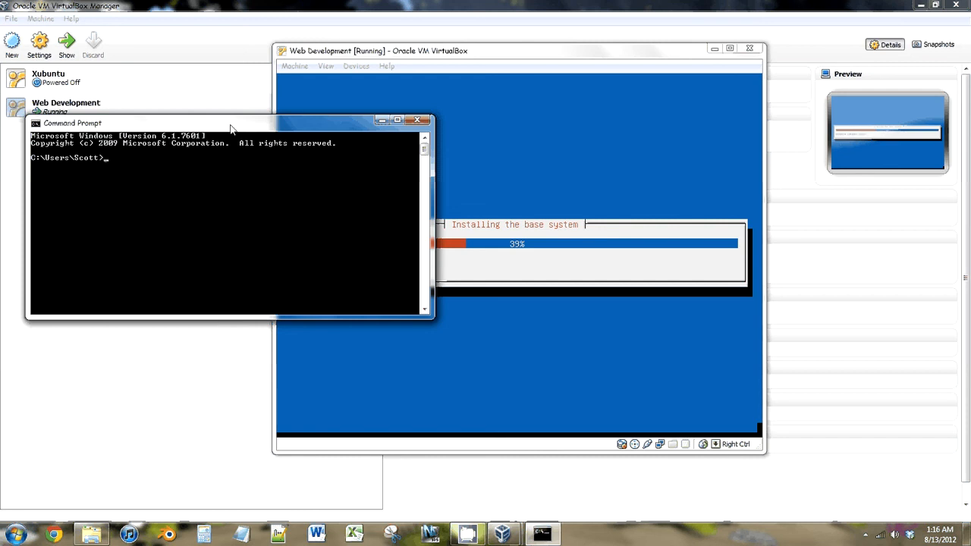
mouse_move(383, 128)
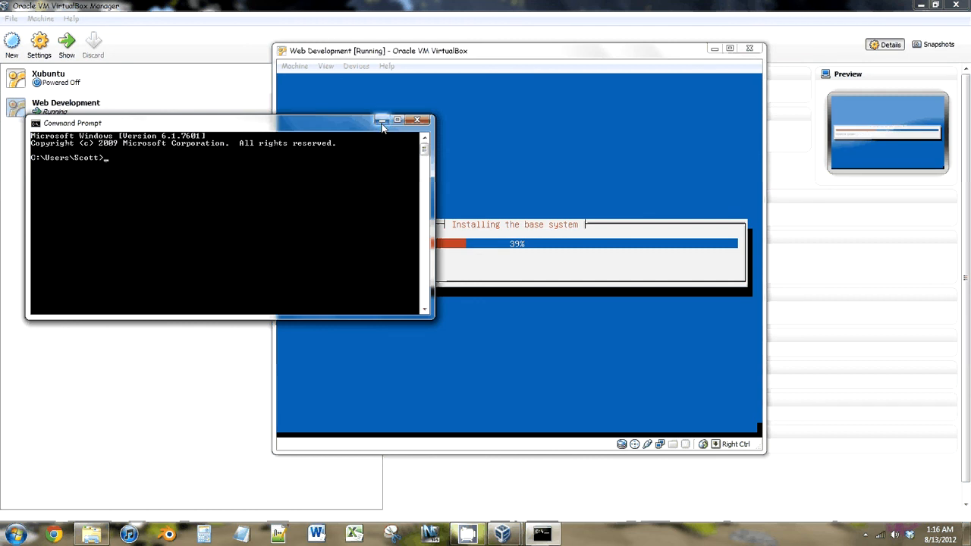
mouse_move(381, 120)
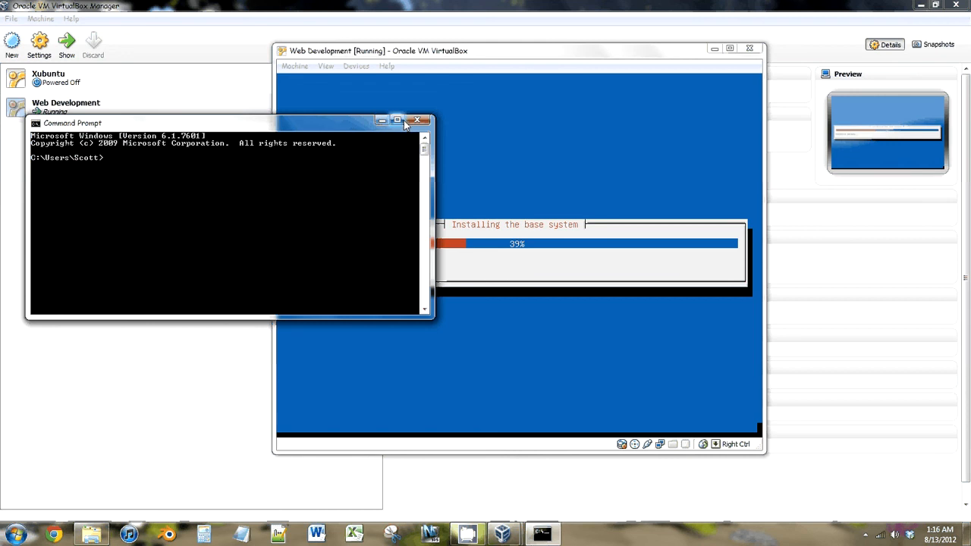
left_click(417, 121)
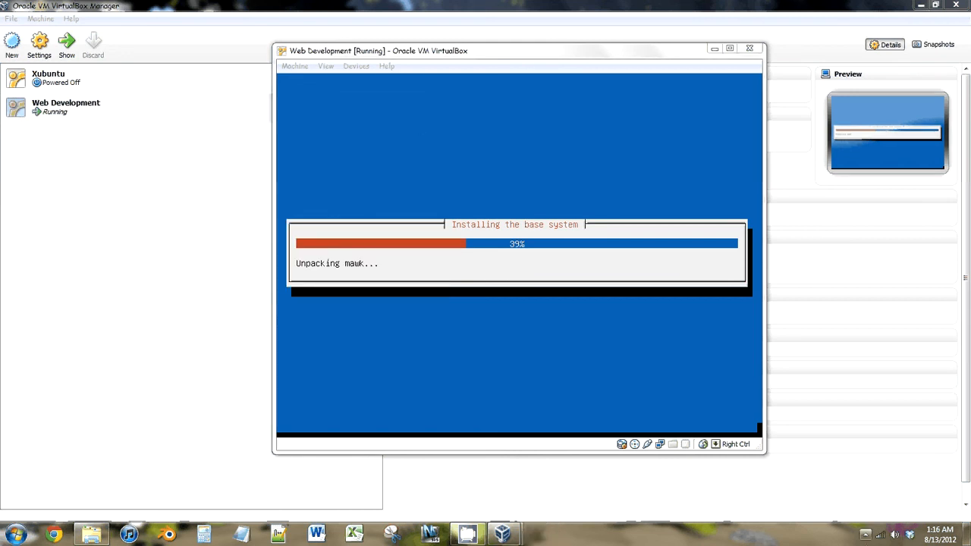
- Reveal the hidden taskbar icons, including CamStudio, while the base install continues at 39%
left_click(864, 535)
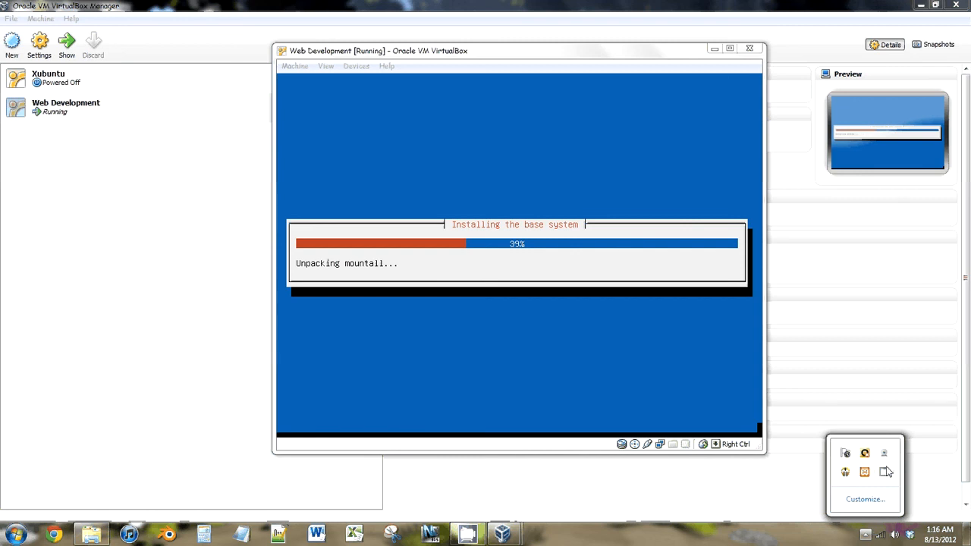
mouse_move(886, 476)
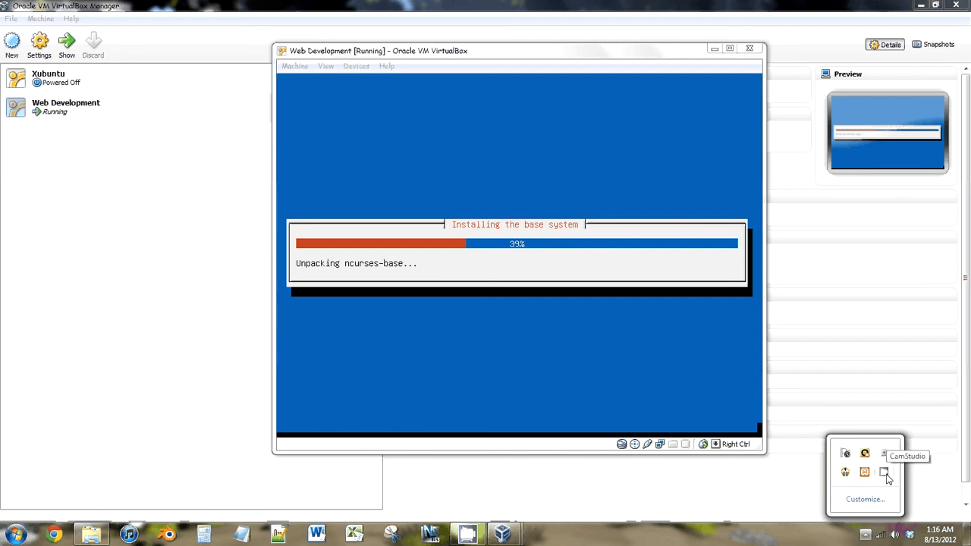